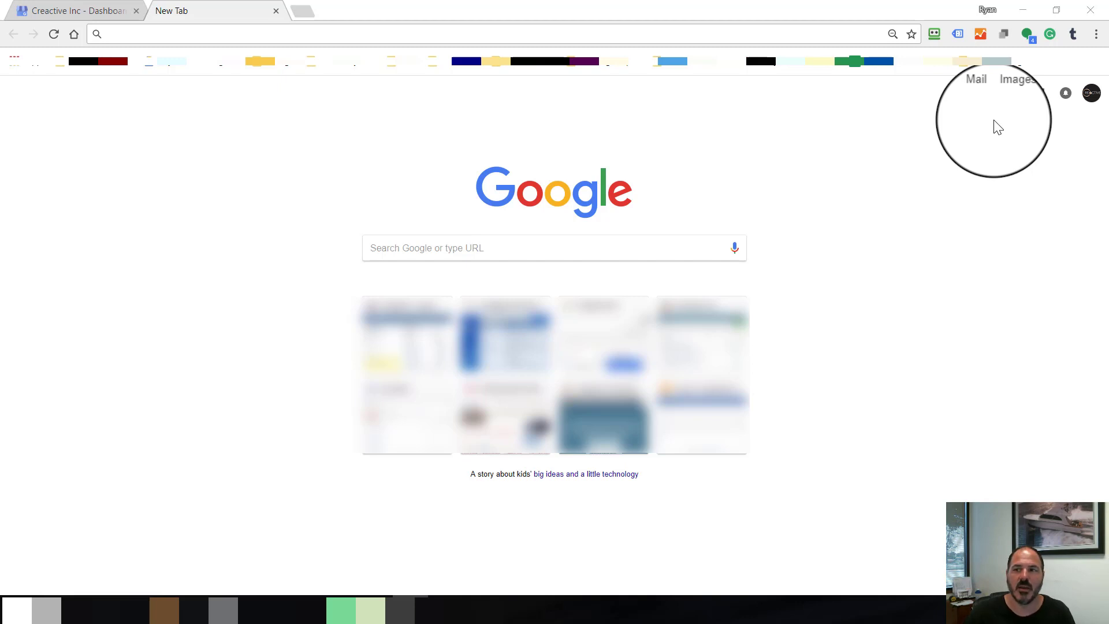
Step: Reach the Creactive Inc My Business dashboard from the Google apps launcher
click(1040, 92)
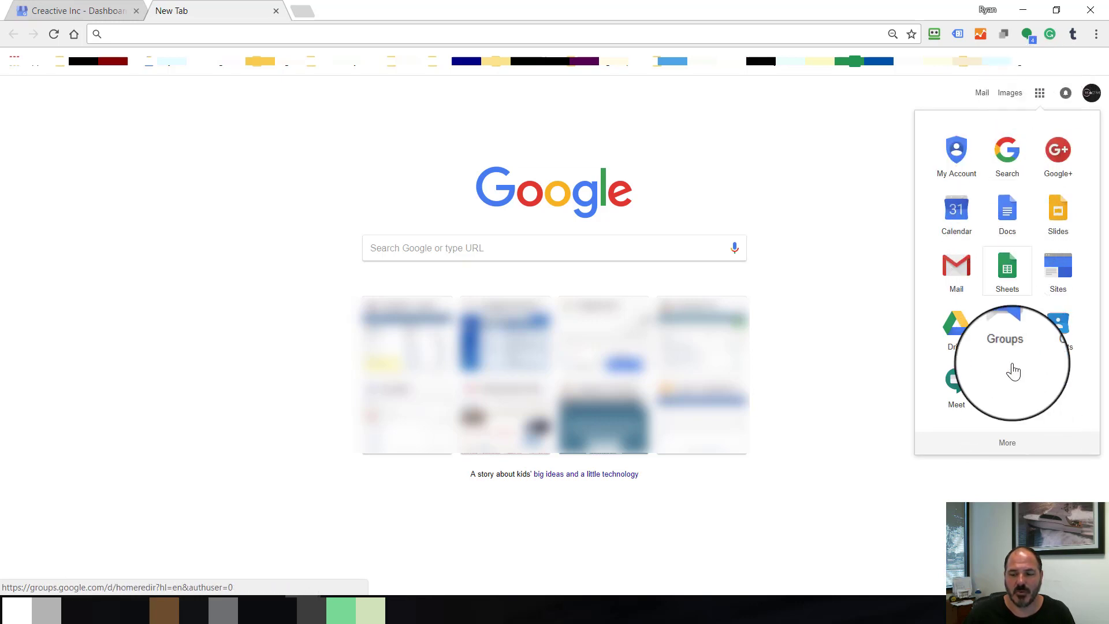
scroll(down, 3)
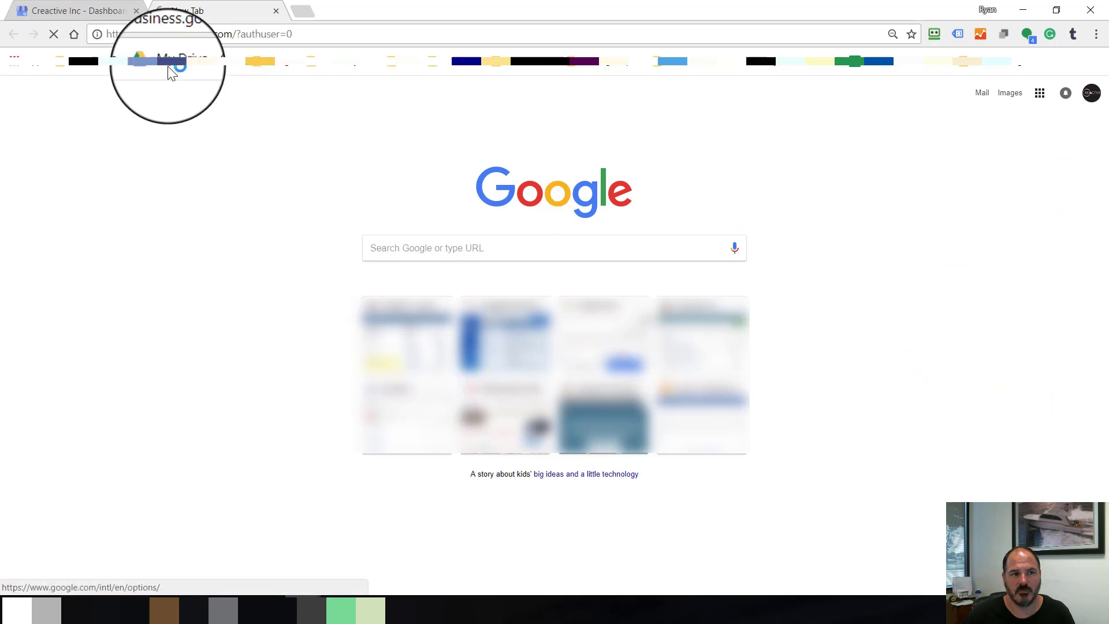
click(78, 10)
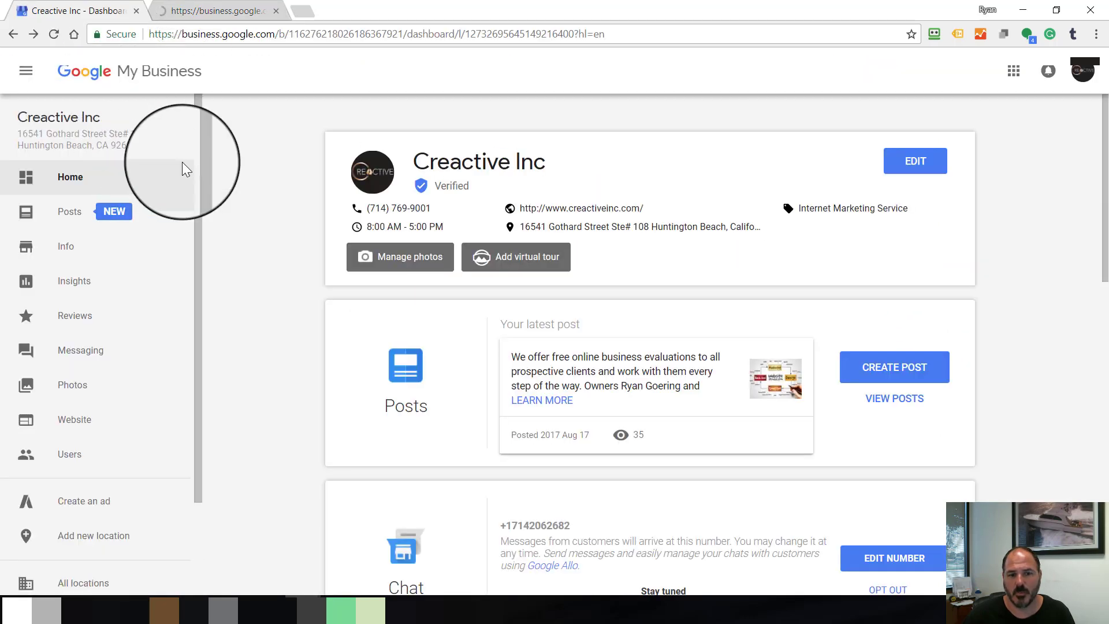
mouse_move(293, 325)
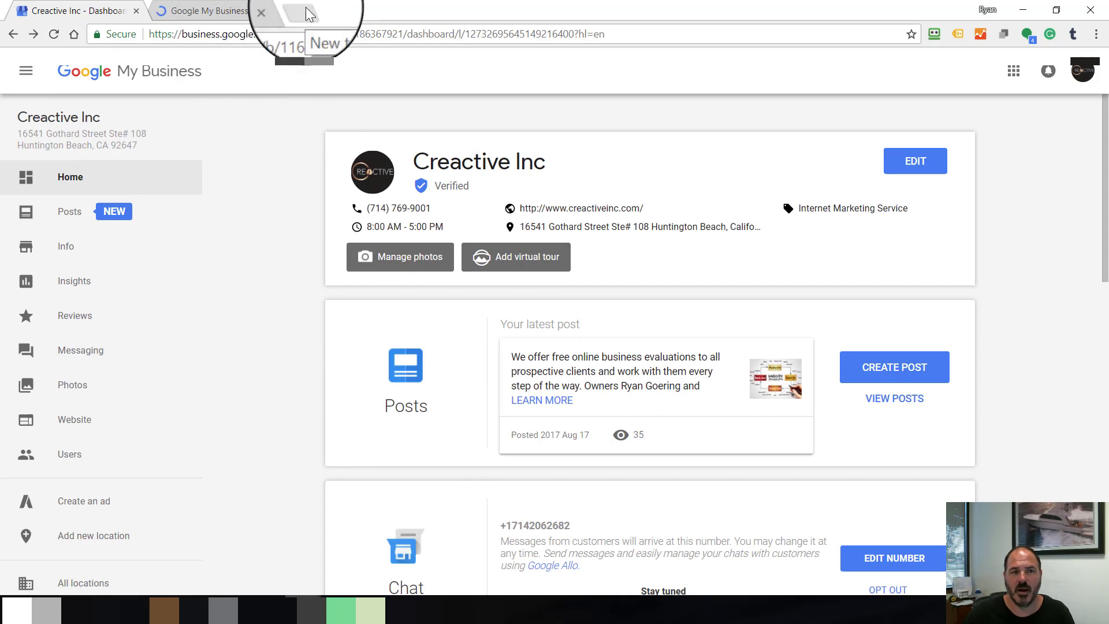
Step: Search 'google my business' in a new tab, sign in, and return to the Creactive Inc dashboard
click(304, 12)
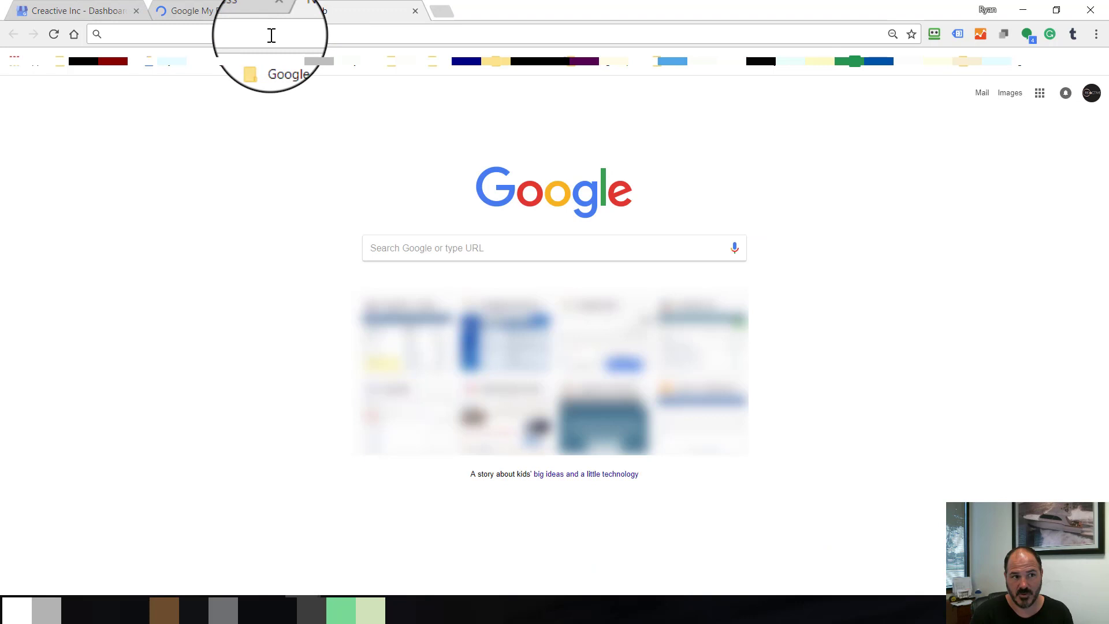
text(goo.gl)
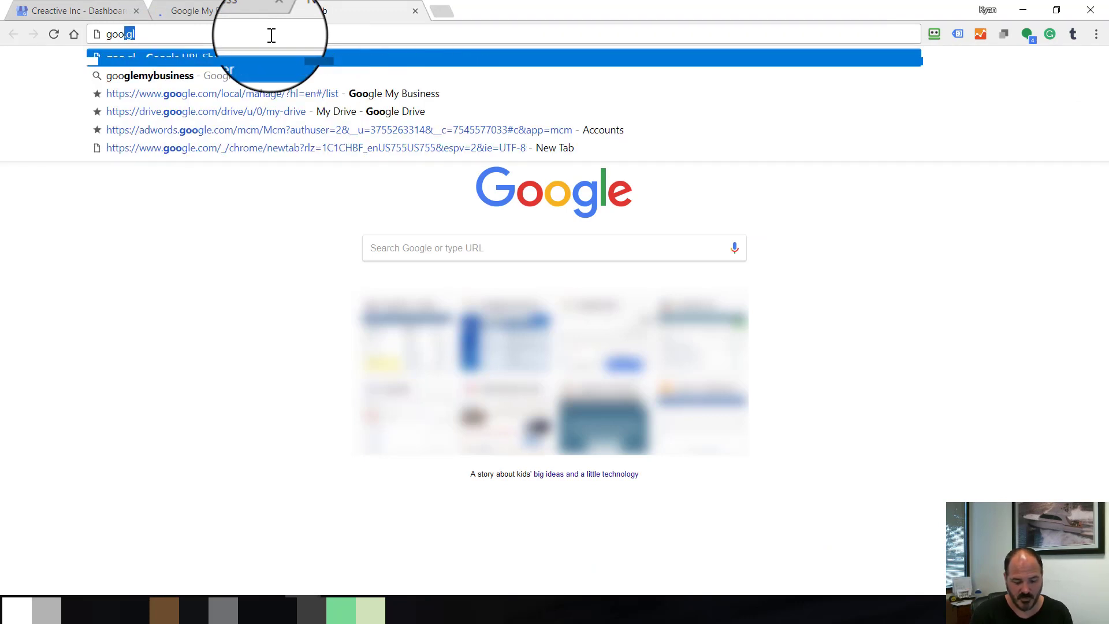
text(google my business)
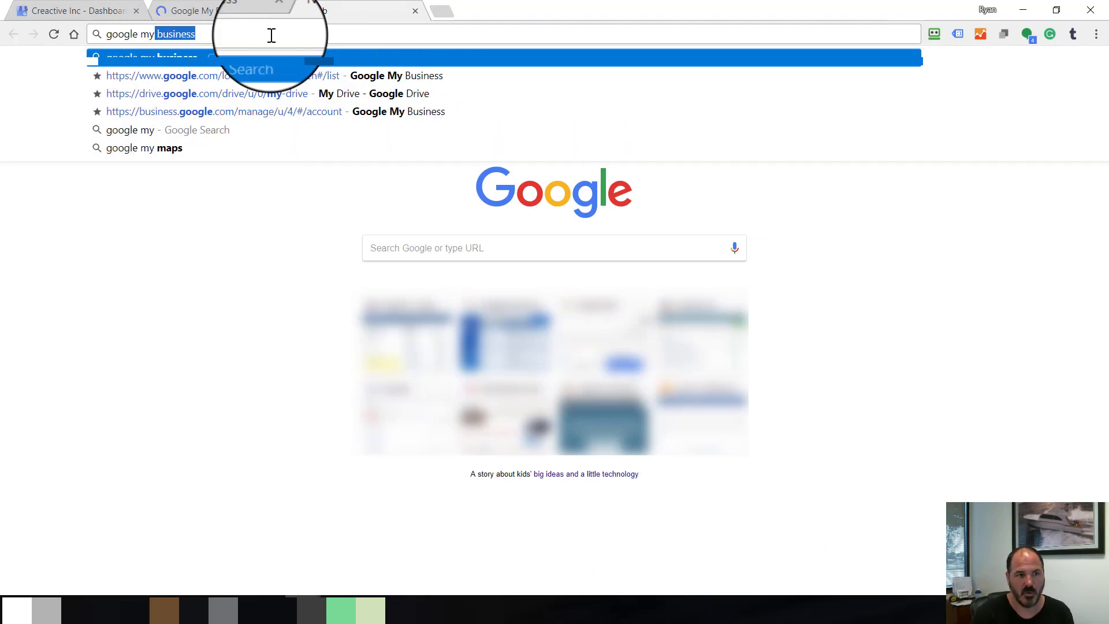
key(Enter)
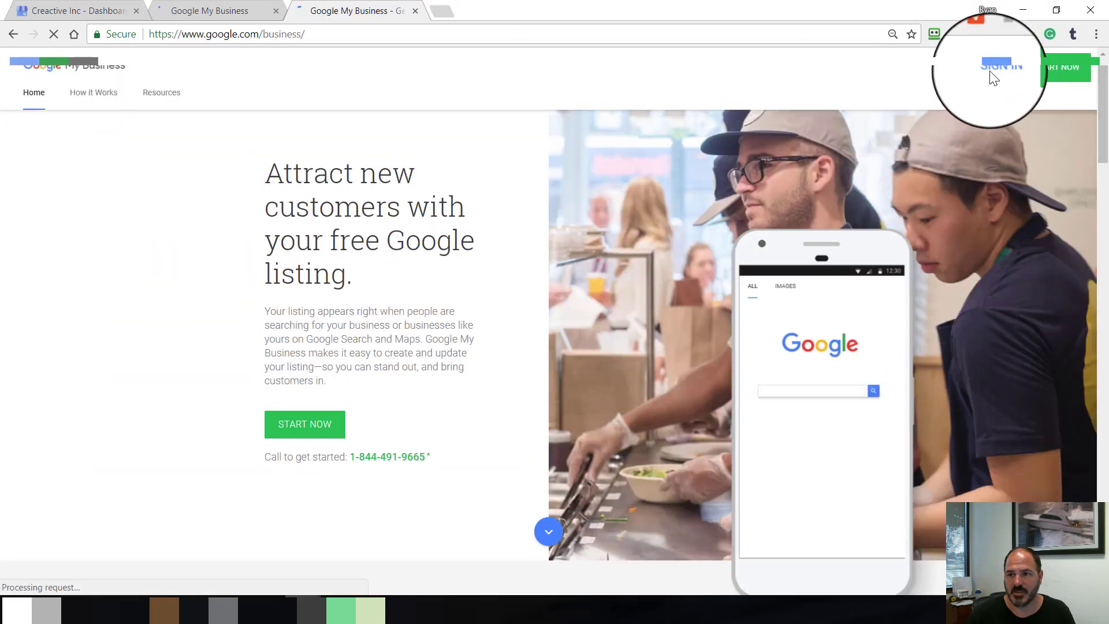
text(Chinese r)
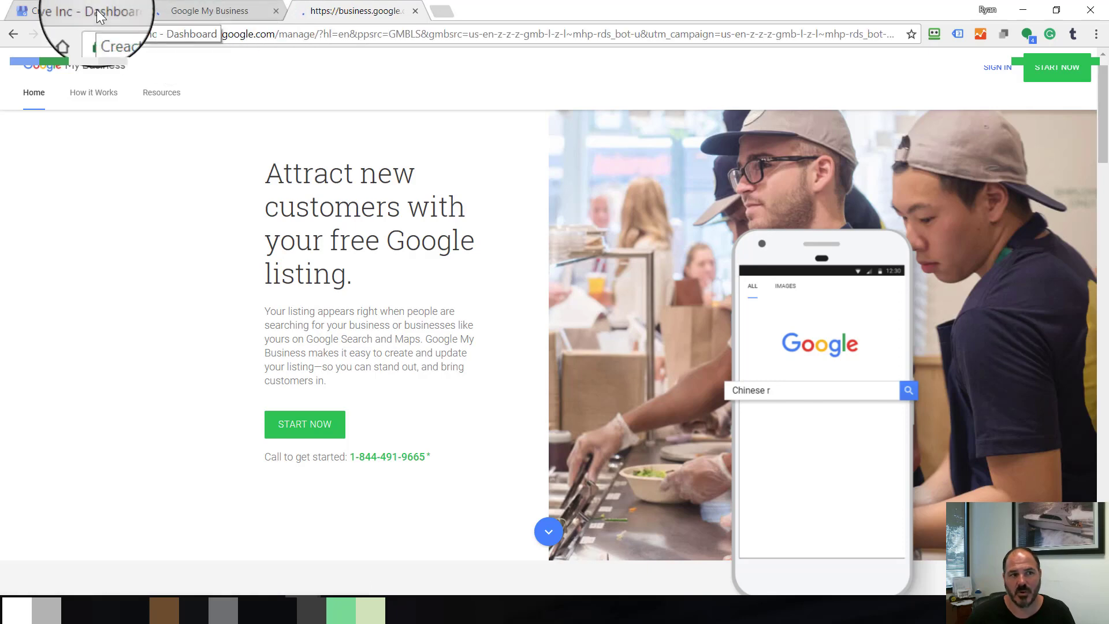
click(77, 10)
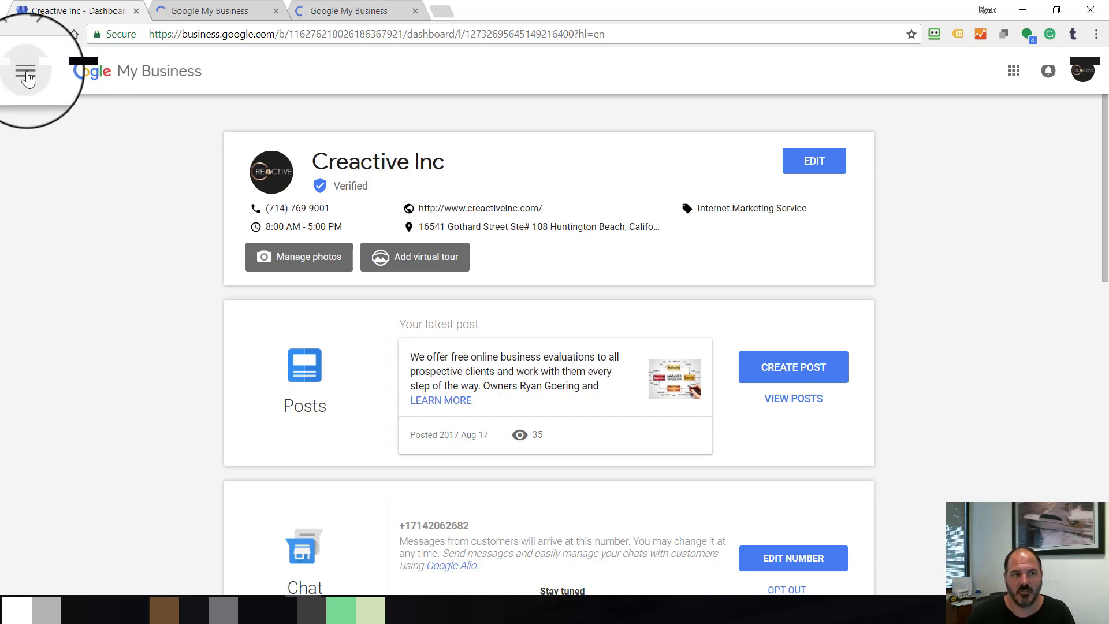
mouse_move(27, 70)
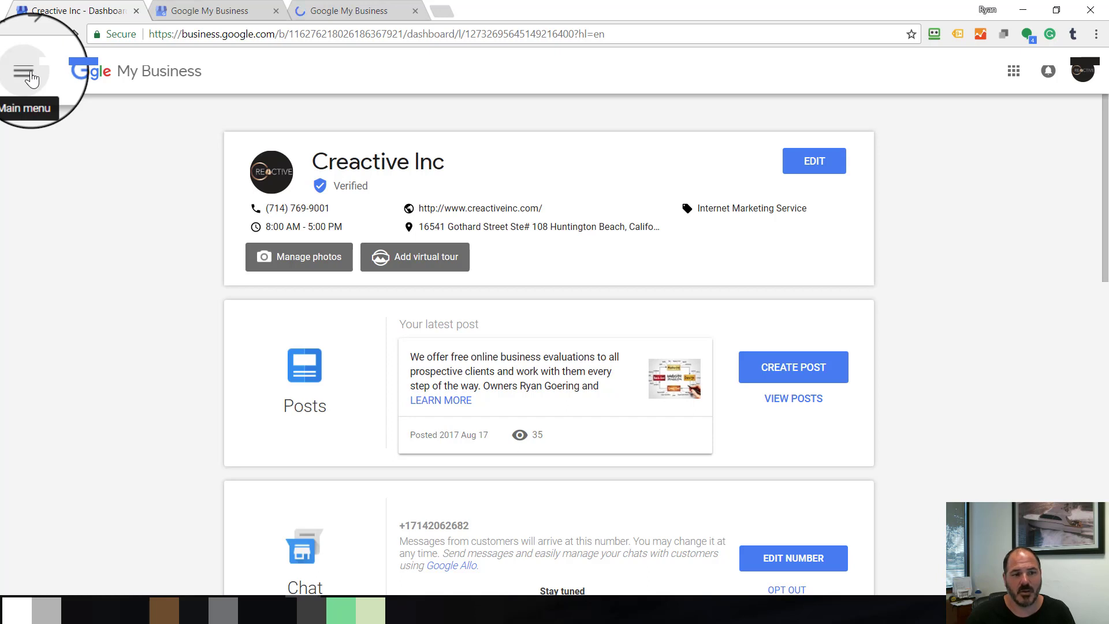
Step: Show the Users list for the Creactive Inc listing from the side navigation
click(30, 70)
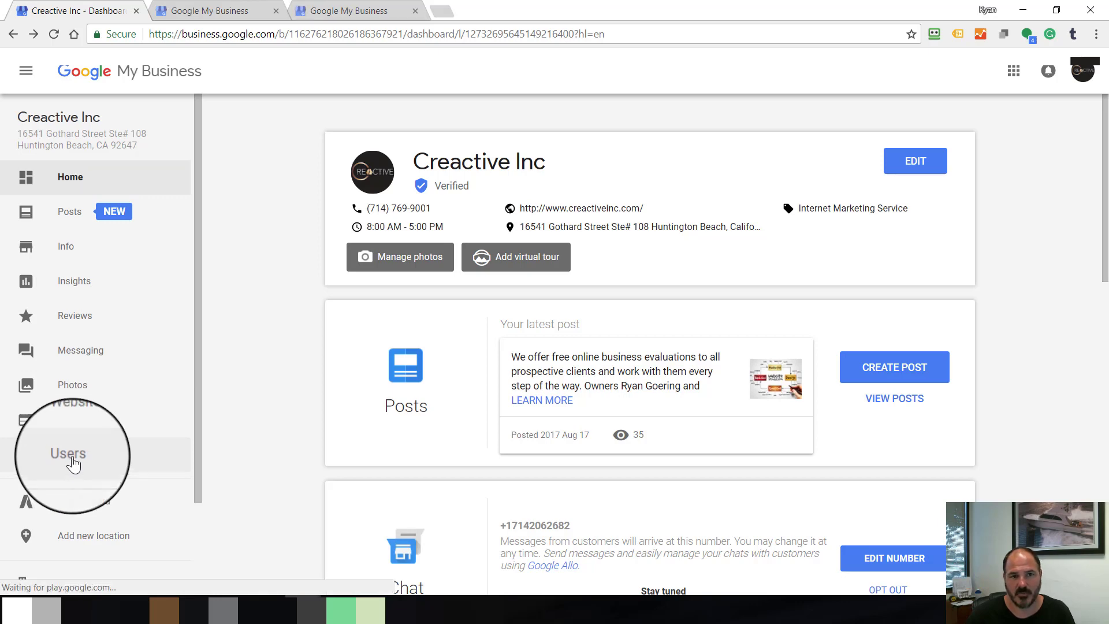
click(68, 453)
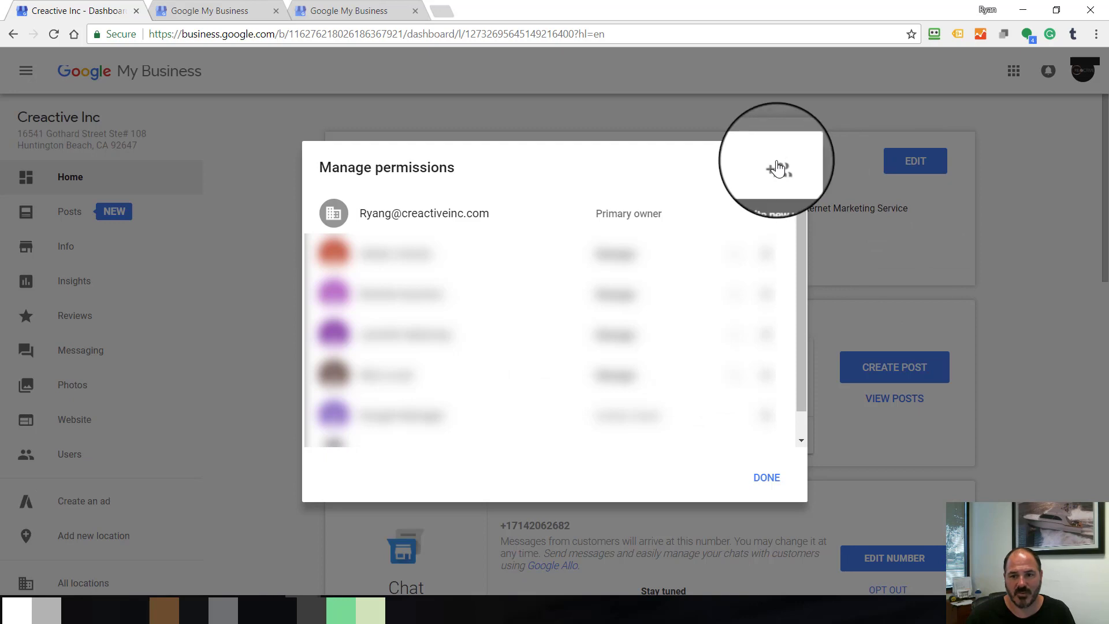
click(777, 166)
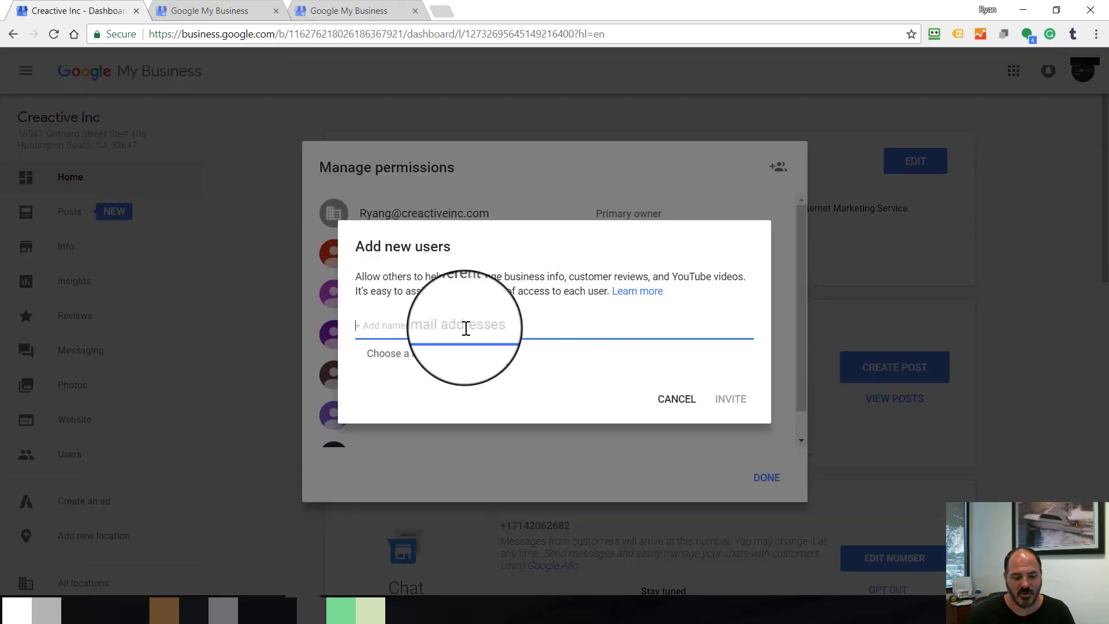
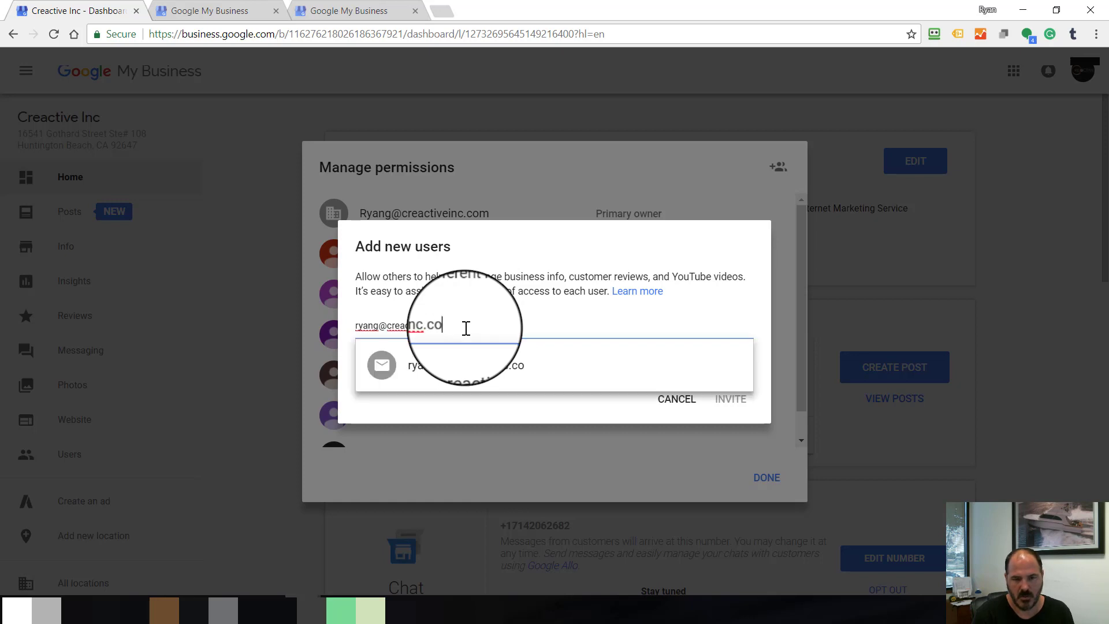
click(465, 365)
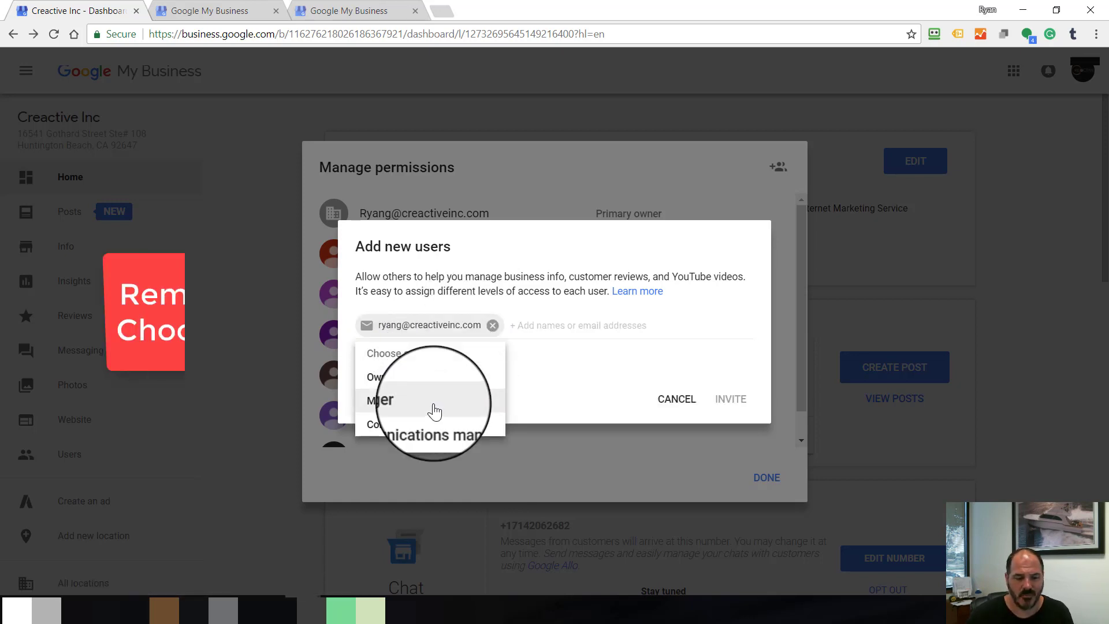
click(380, 400)
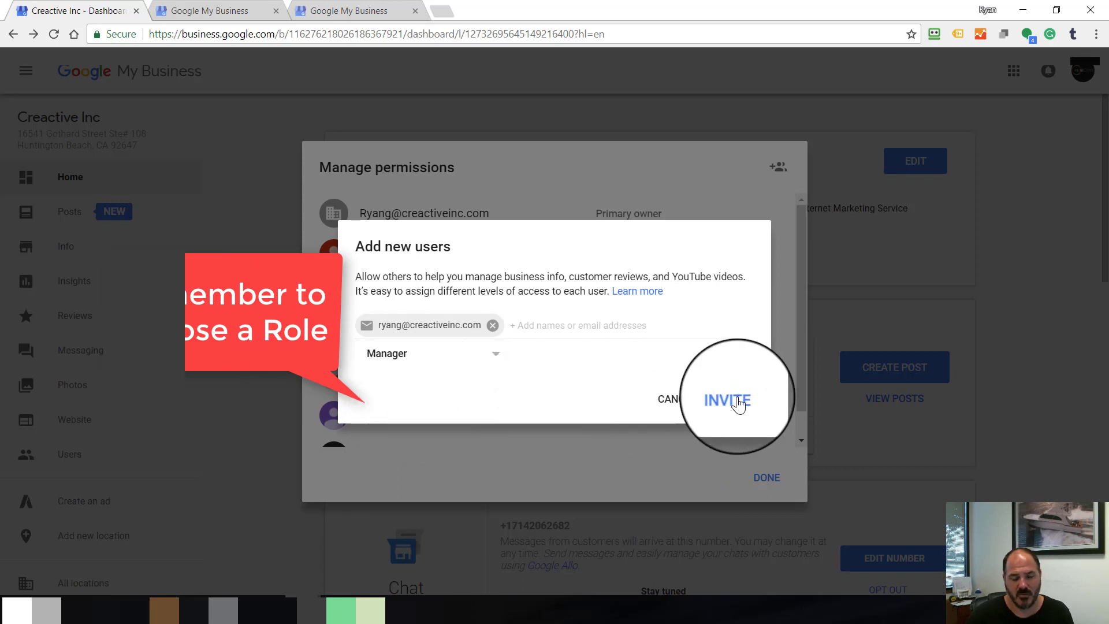
click(727, 400)
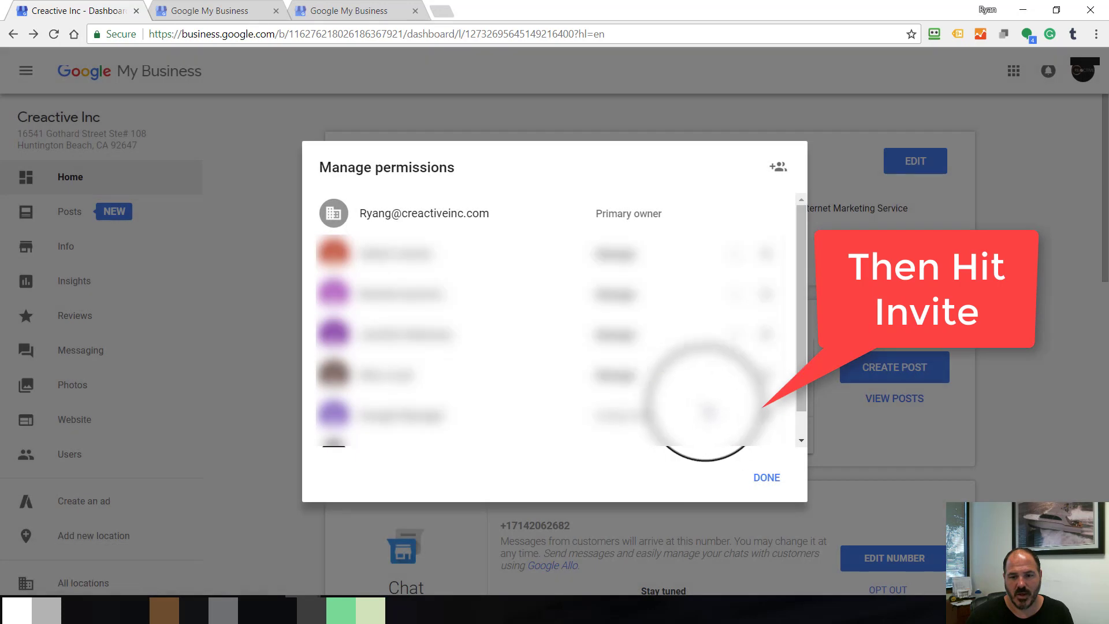
Step: Close Manage permissions with Done, returning to the Creactive Inc dashboard
click(766, 479)
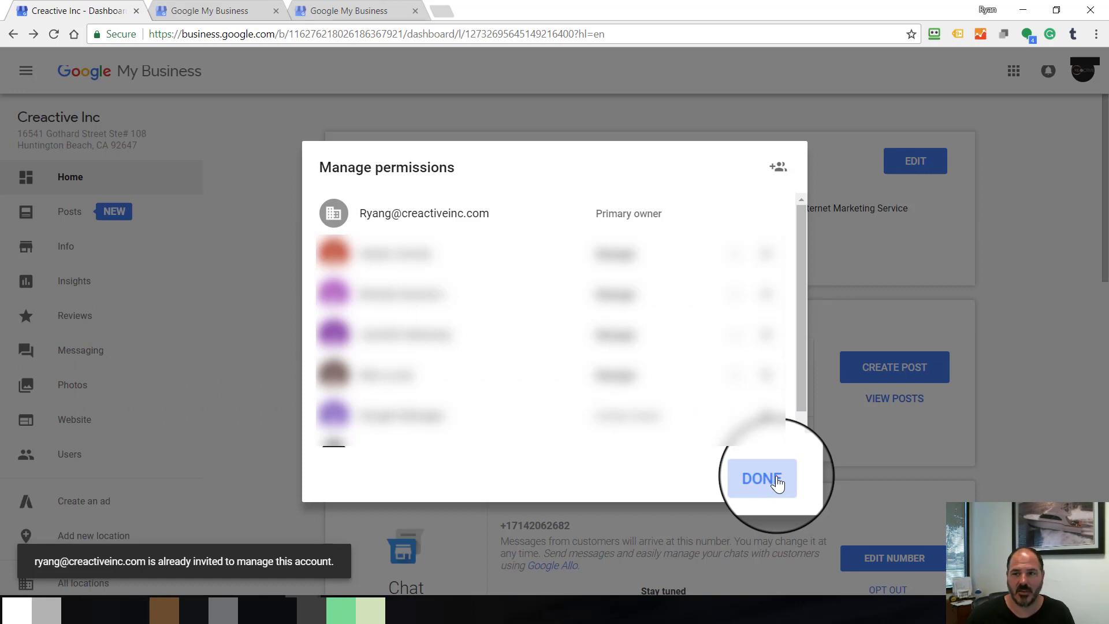
click(761, 478)
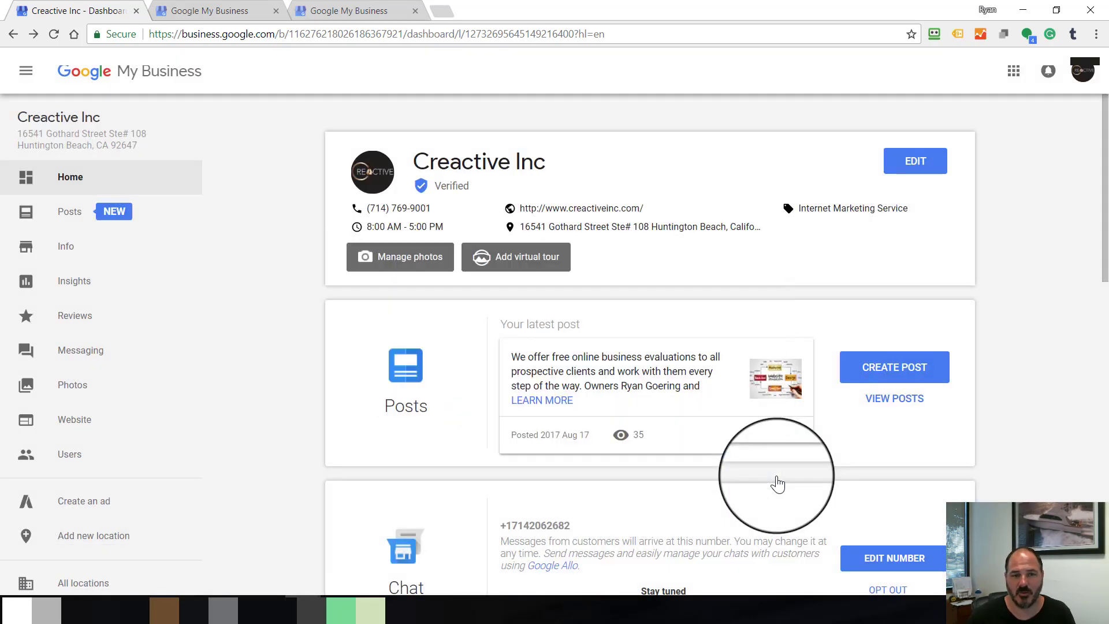